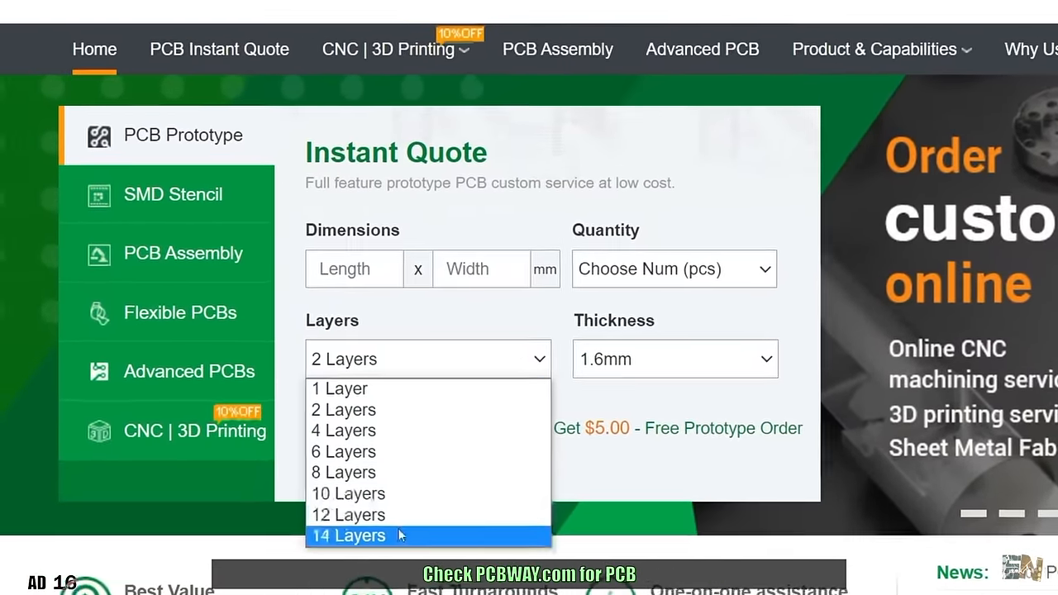
Choose 14 Layers for the prototype board in the PCBWay instant quote
click(387, 49)
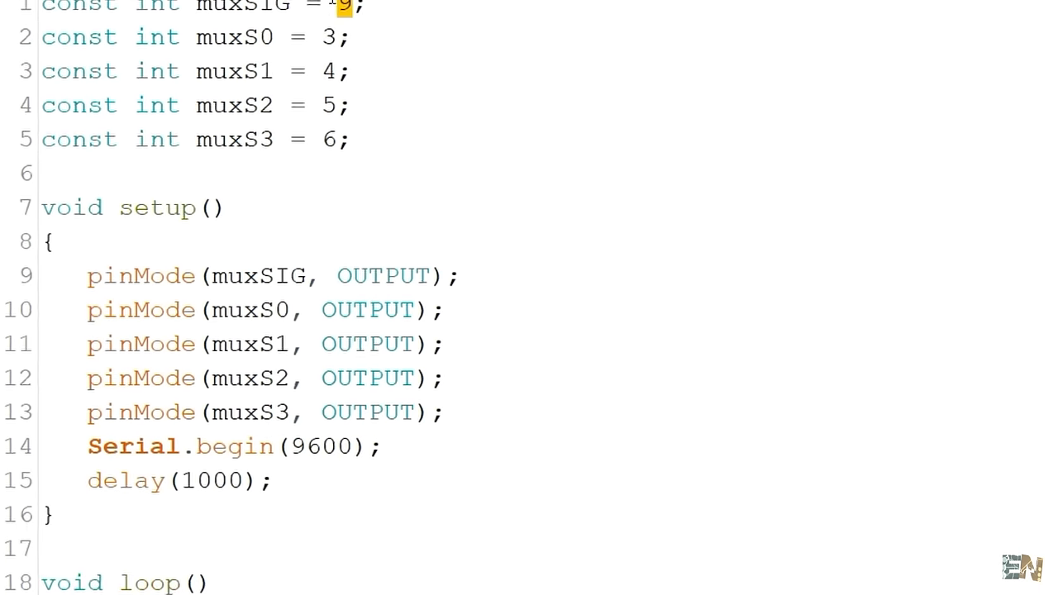
scroll(down, 3)
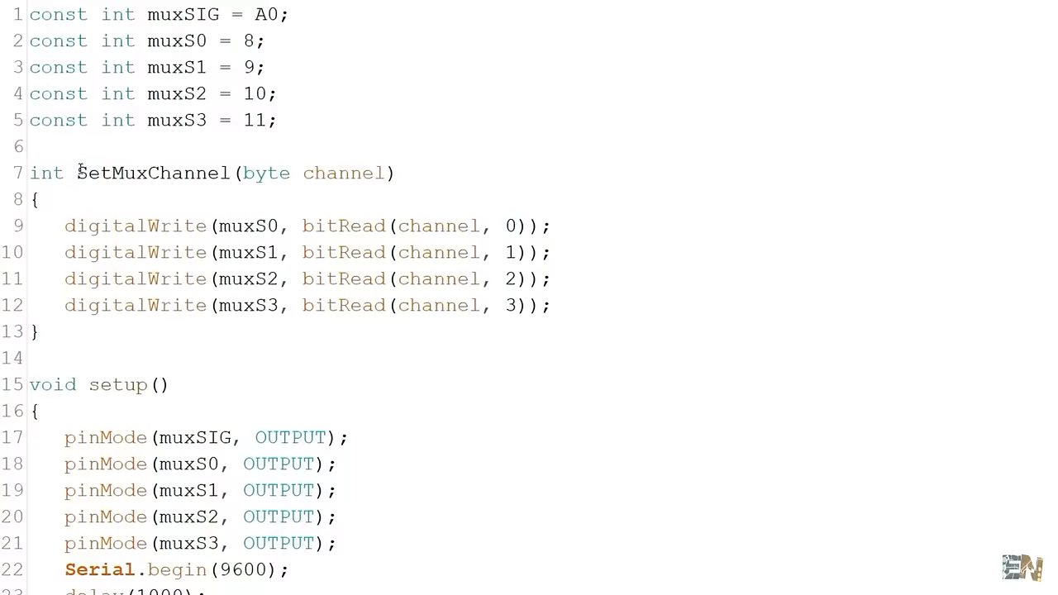
Select a word in the SetMuxChannel function body for review
double_click(342, 304)
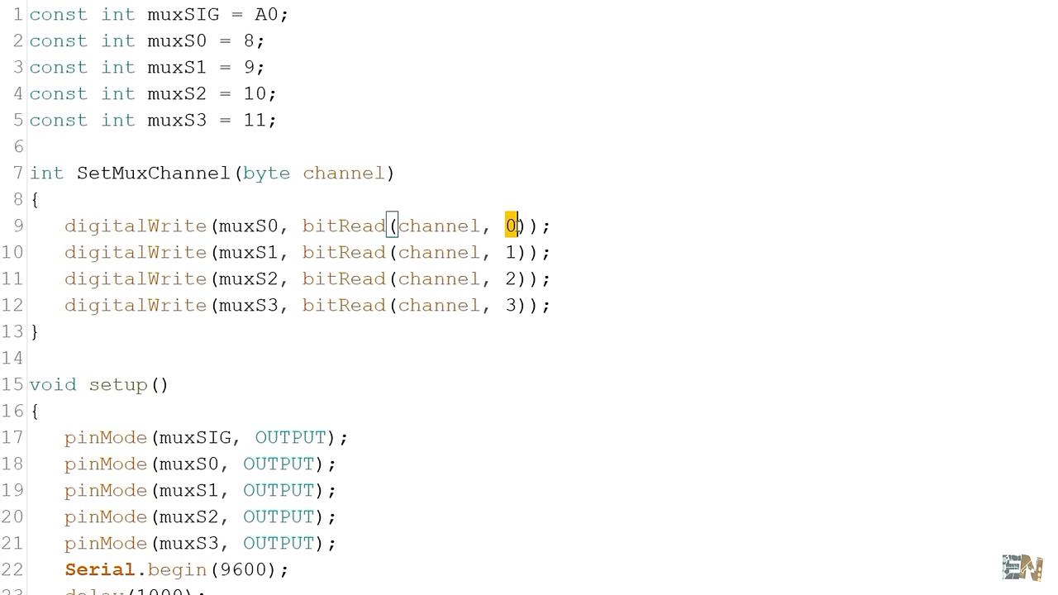
double_click(264, 251)
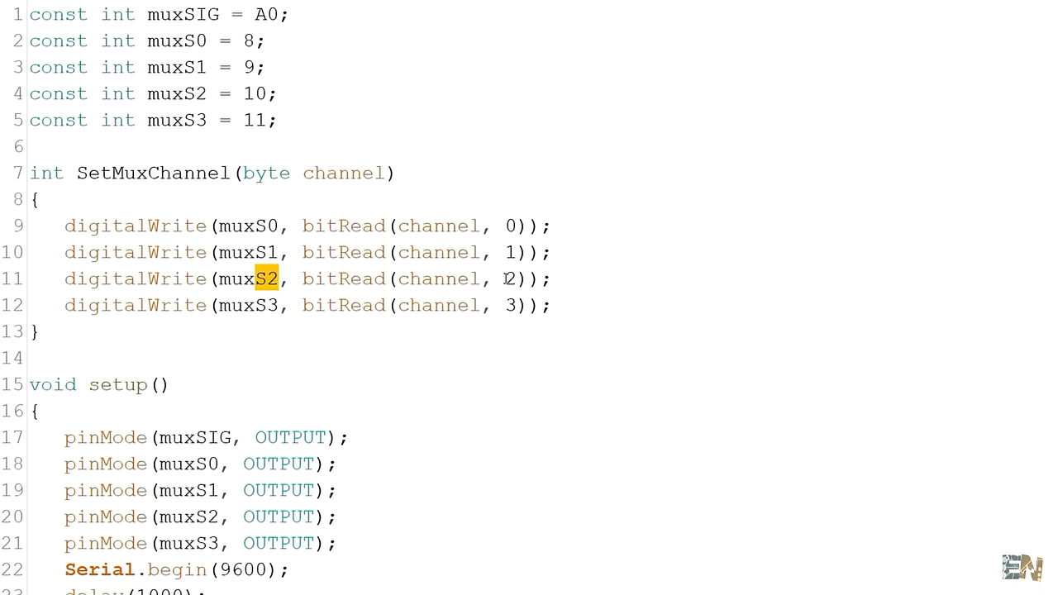
scroll(down, 3)
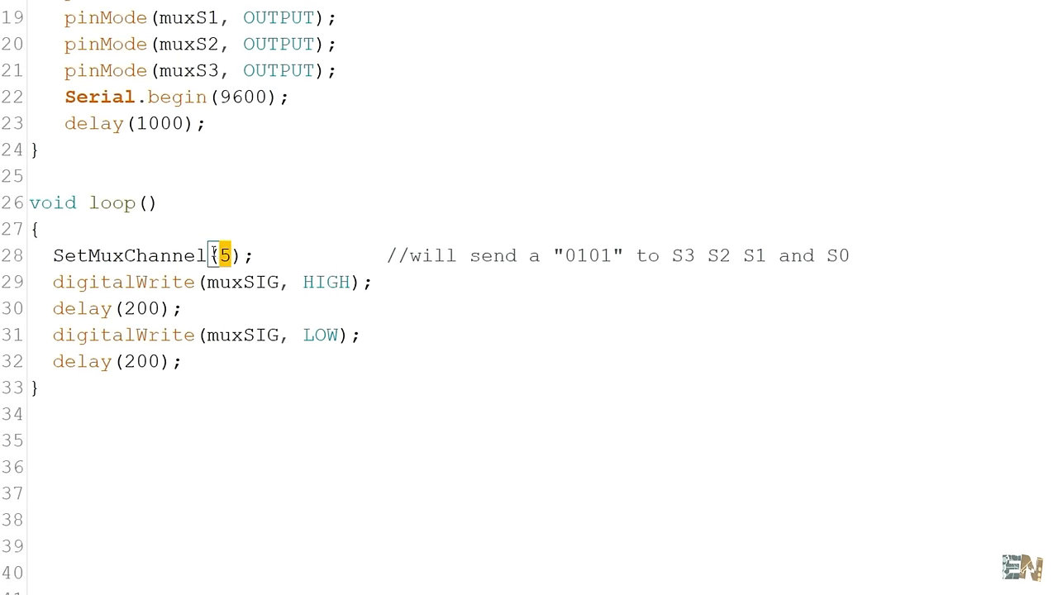